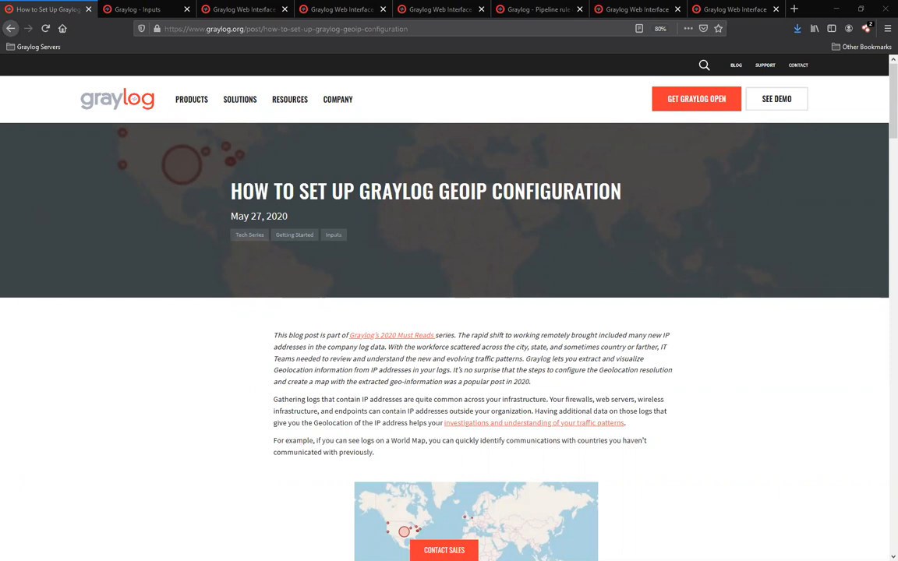
pyautogui.moveTo(310, 274)
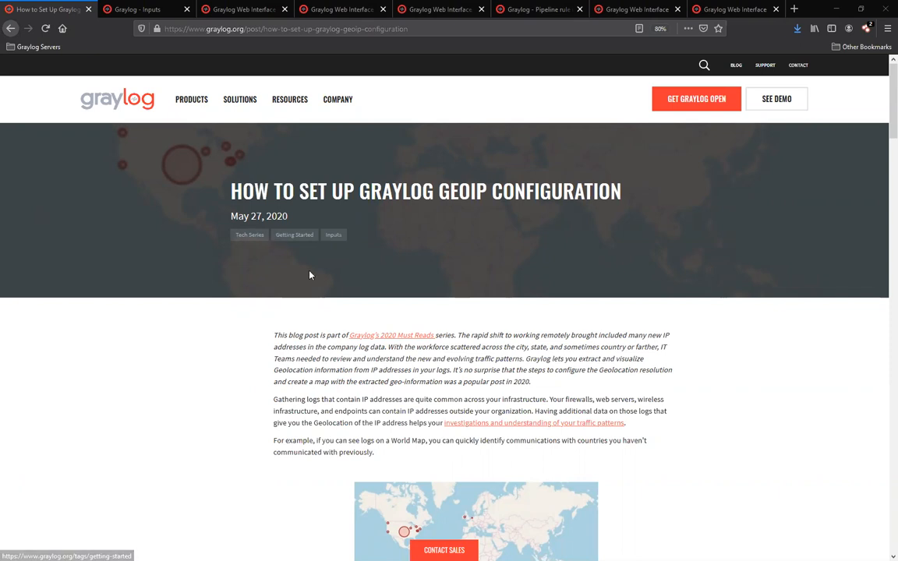
# Scroll the GeoIP configuration blog post down to the lookup table and pipeline rule section.
pyautogui.scroll(-3)
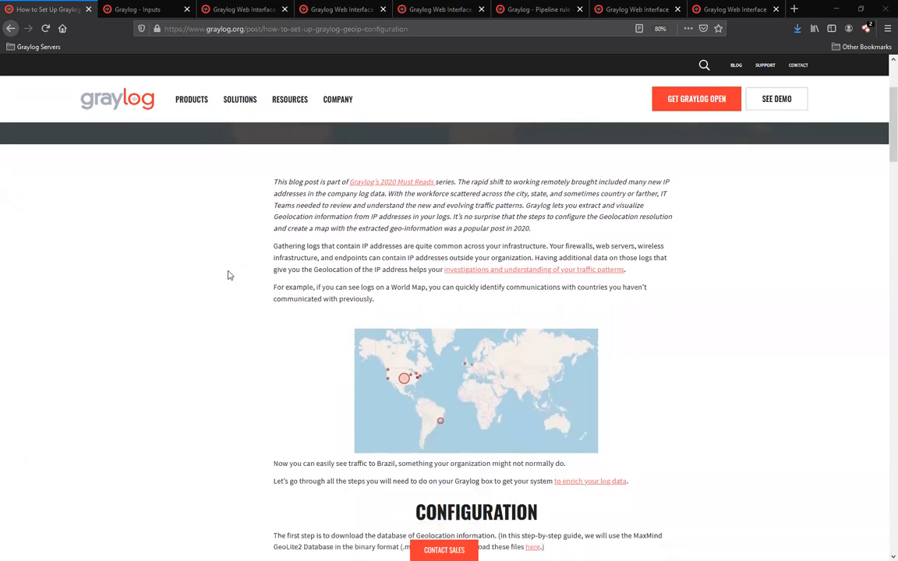
pyautogui.scroll(-3)
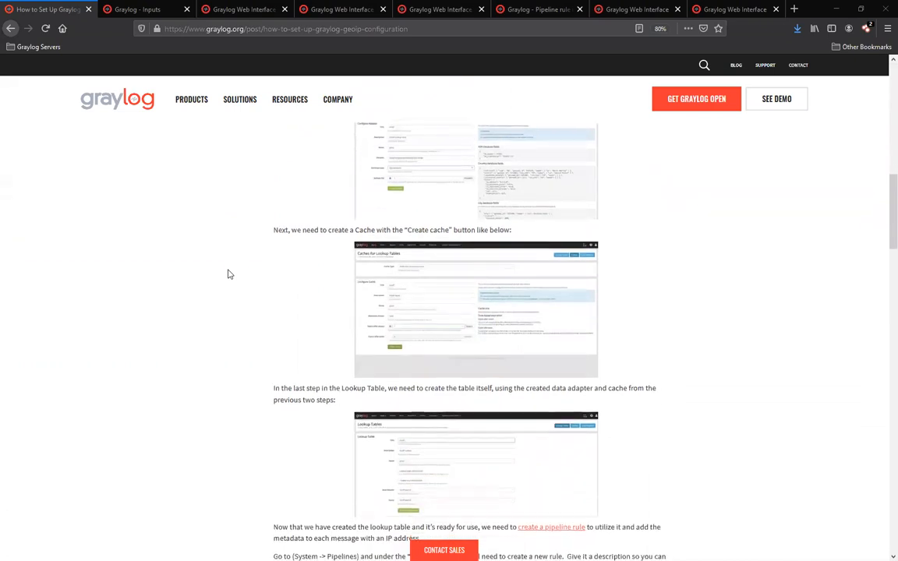
pyautogui.scroll(-3)
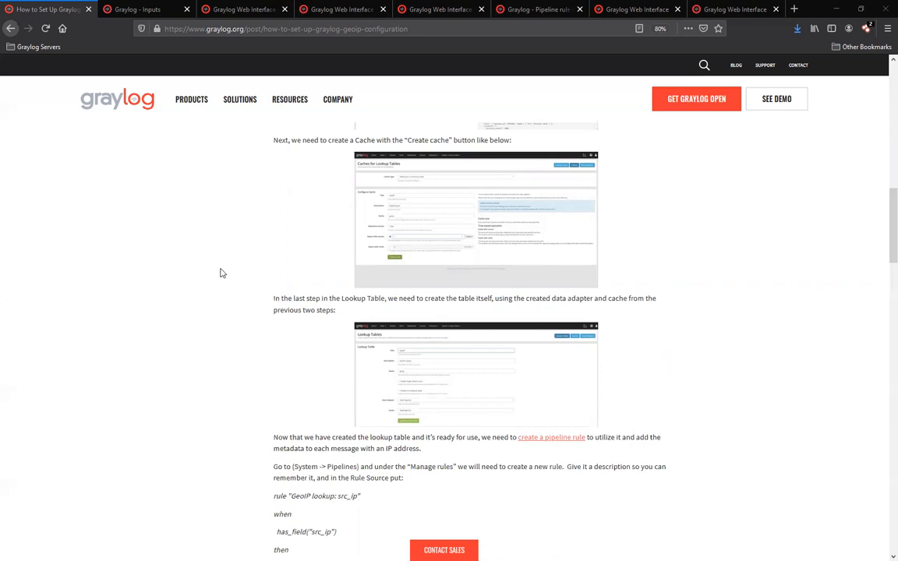
pyautogui.moveTo(215, 271)
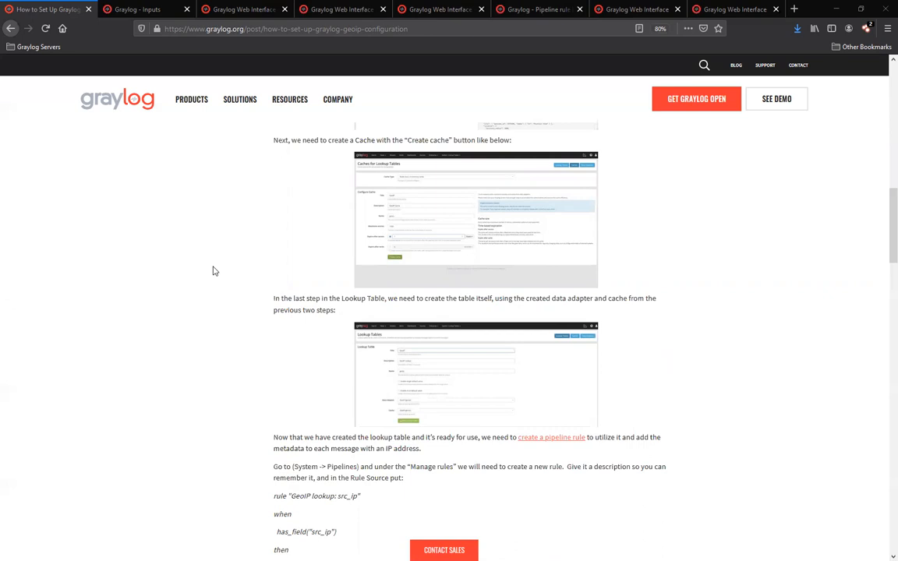
# Visit the Inputs page, the Pipelines overview with the ISS pipeline, and the Index Sets page listing ISSTRACKER.
pyautogui.click(137, 9)
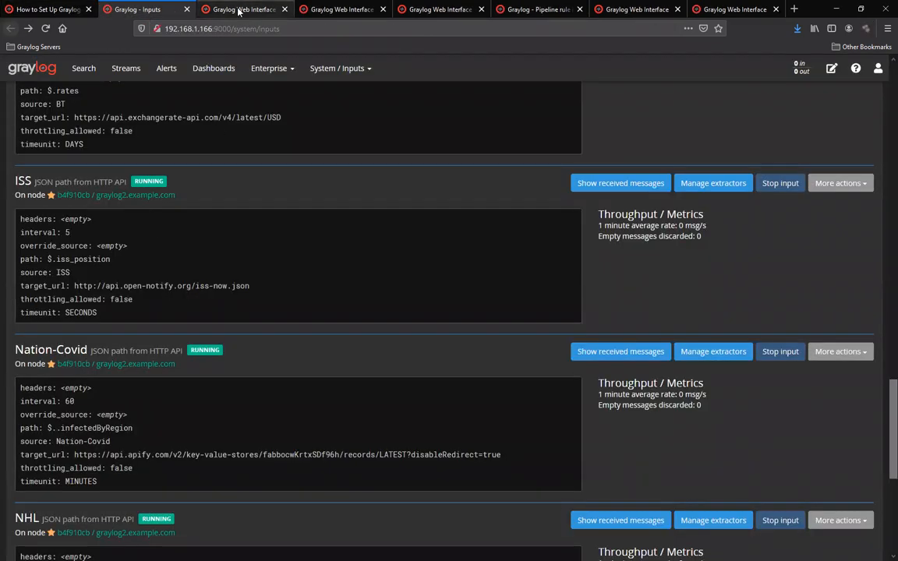
pyautogui.click(343, 10)
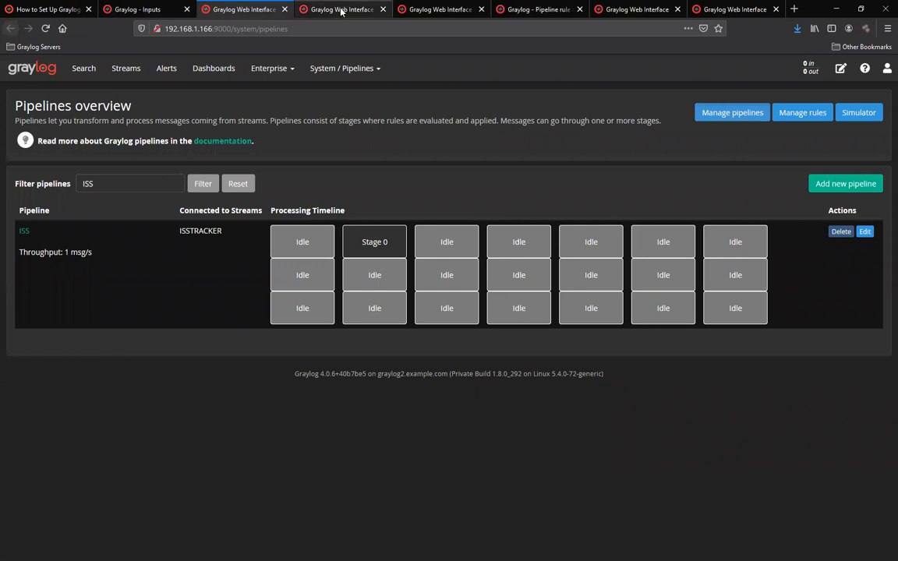
pyautogui.click(440, 9)
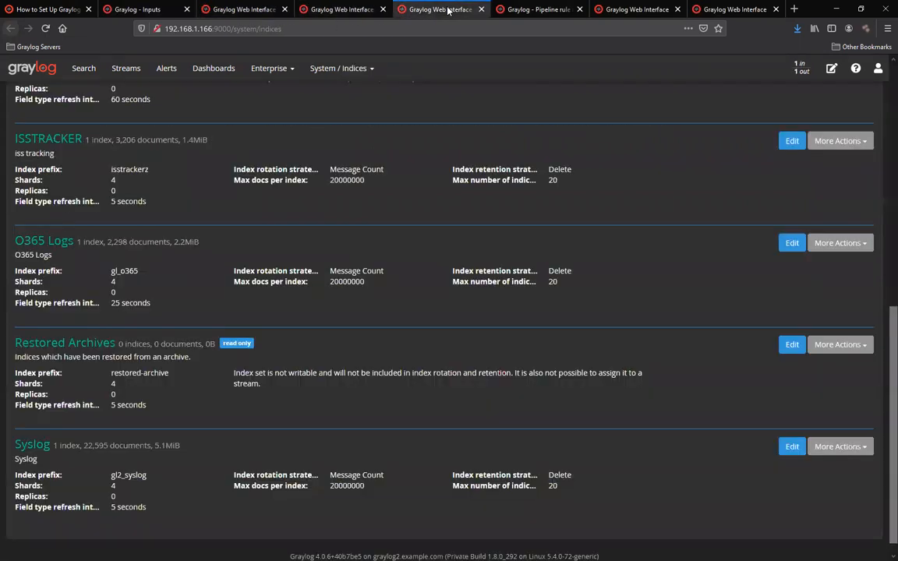
# Show the ISS PARSE rule source with its grok parsing of latitude and longitude.
pyautogui.click(538, 9)
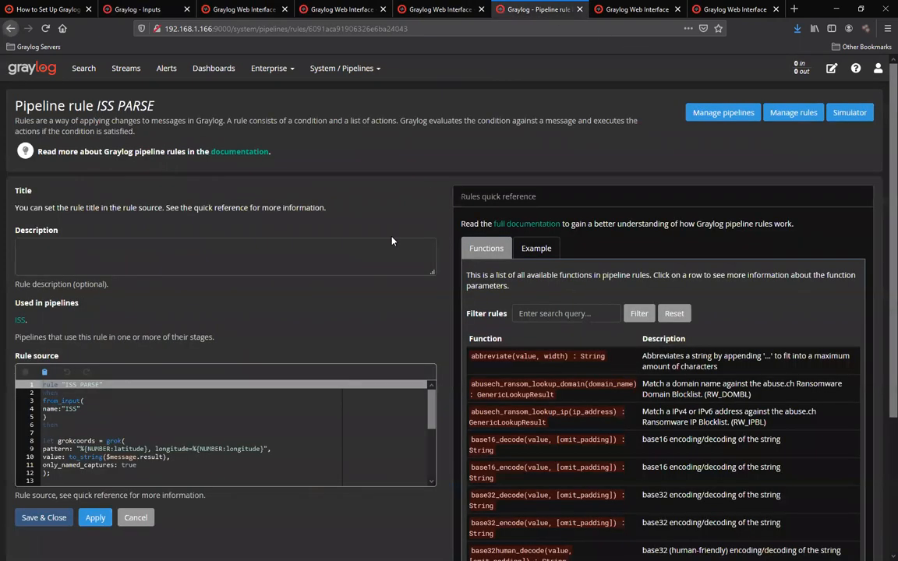
pyautogui.moveTo(306, 359)
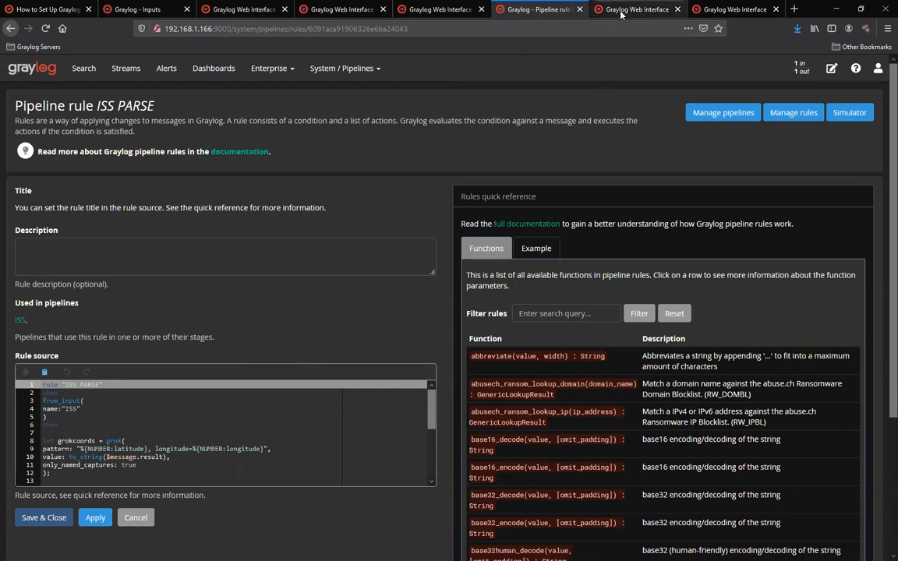
# Show the International Space Station GEO Tracker world map plotting the orbital path.
pyautogui.click(636, 9)
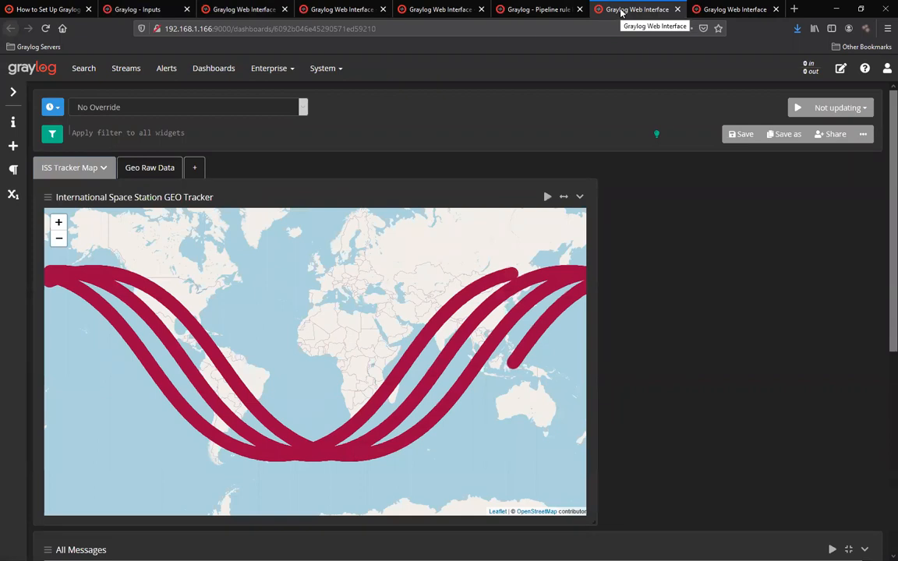
pyautogui.moveTo(600, 21)
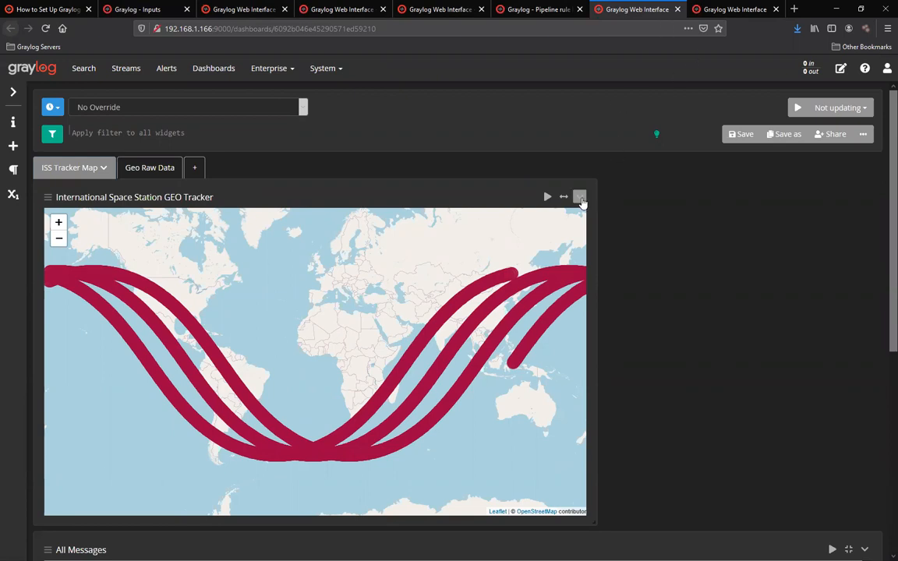
pyautogui.click(579, 196)
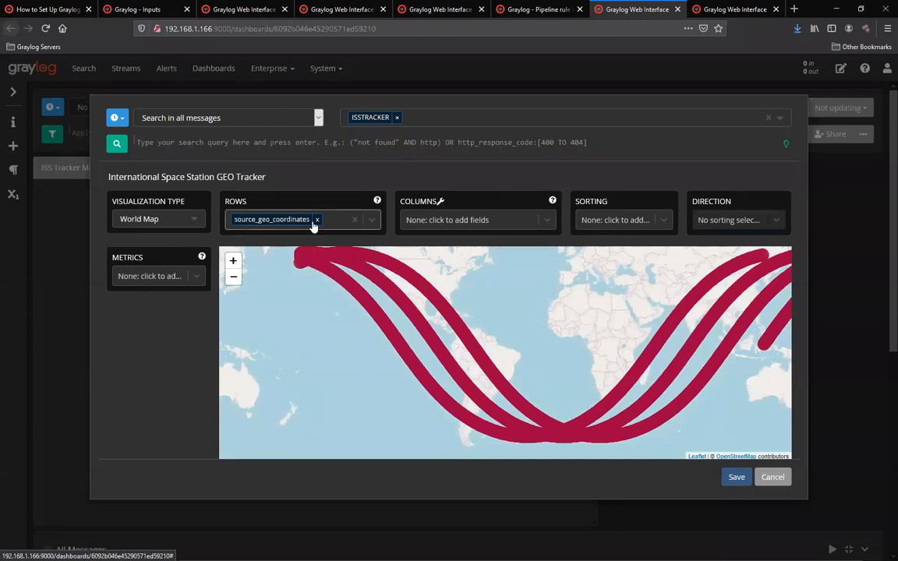
pyautogui.moveTo(278, 225)
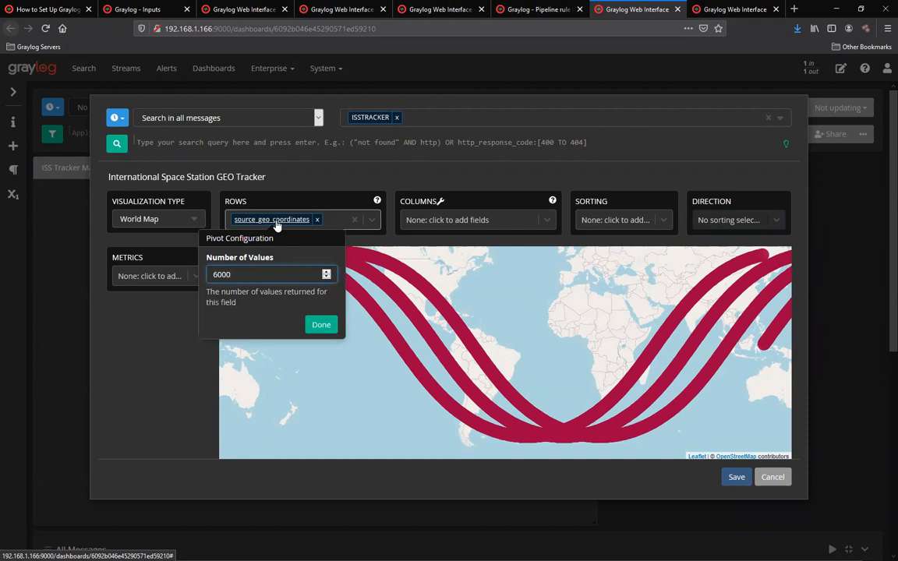
pyautogui.moveTo(585, 418)
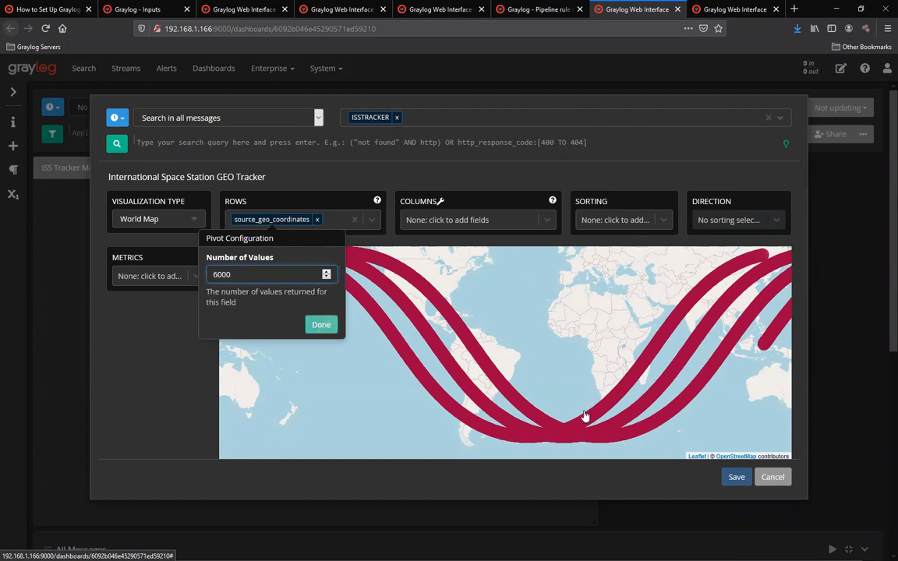
pyautogui.click(322, 324)
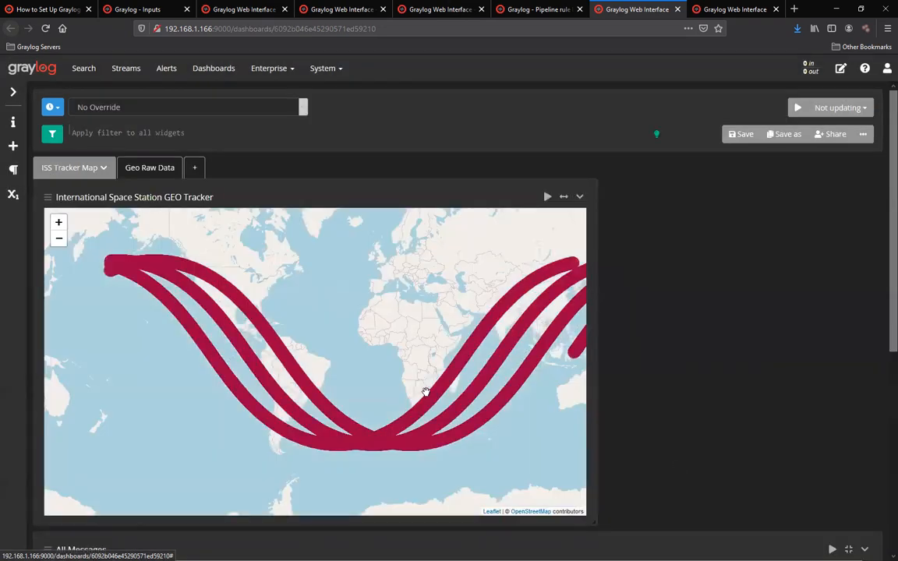
pyautogui.moveTo(424, 393); pyautogui.dragTo(351, 387)
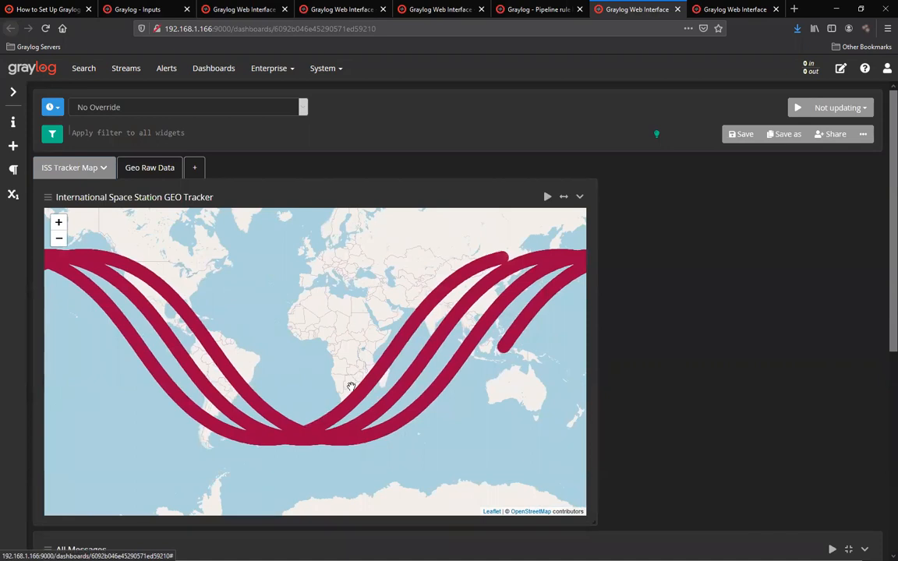
pyautogui.moveTo(349, 387)
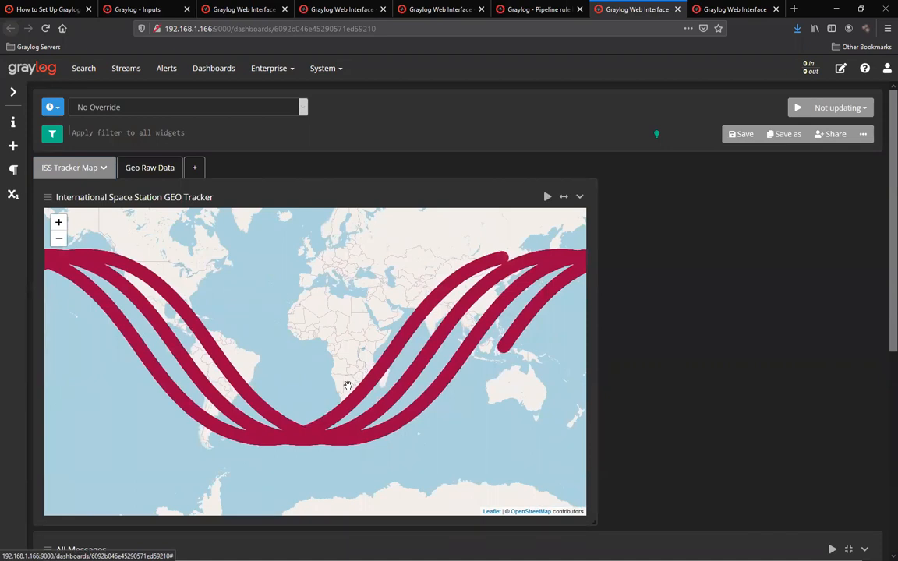